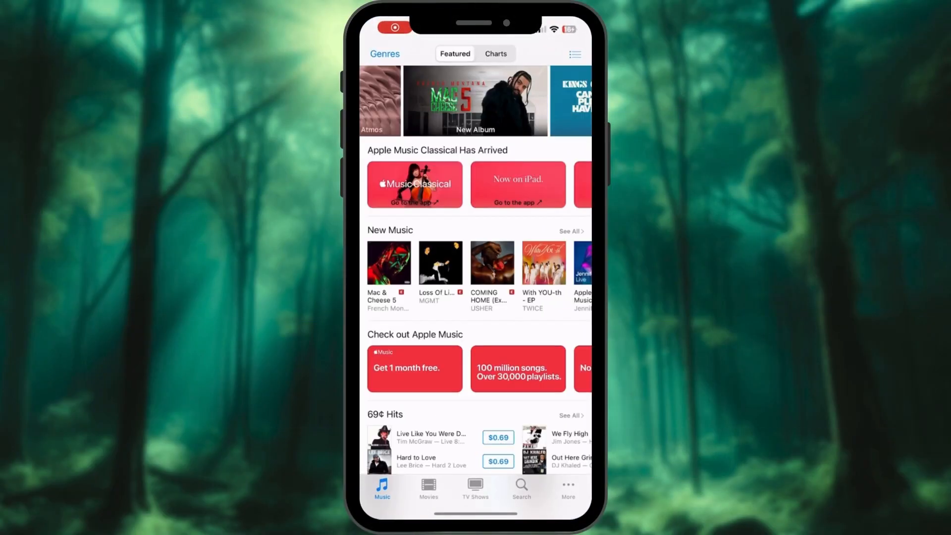
Step: Open the Tones section under More and switch to its Charts view
{"action": "left_click", "coordinate": [567, 488]}
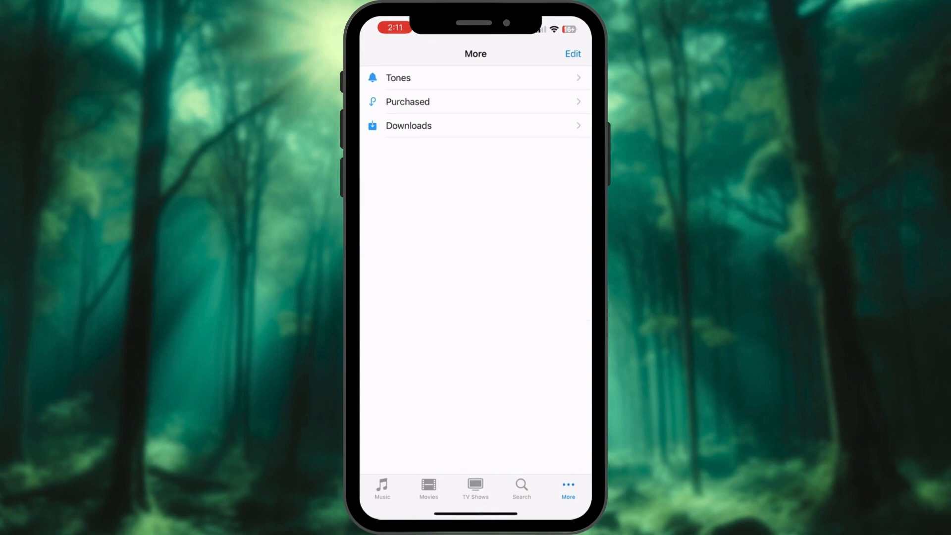
{"action": "left_click", "coordinate": [397, 77]}
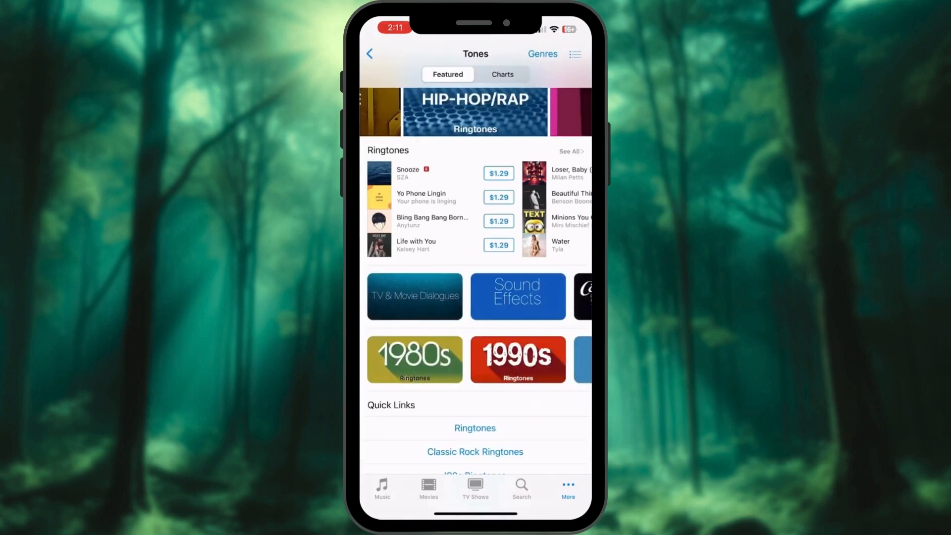
{"action": "left_click", "coordinate": [502, 74]}
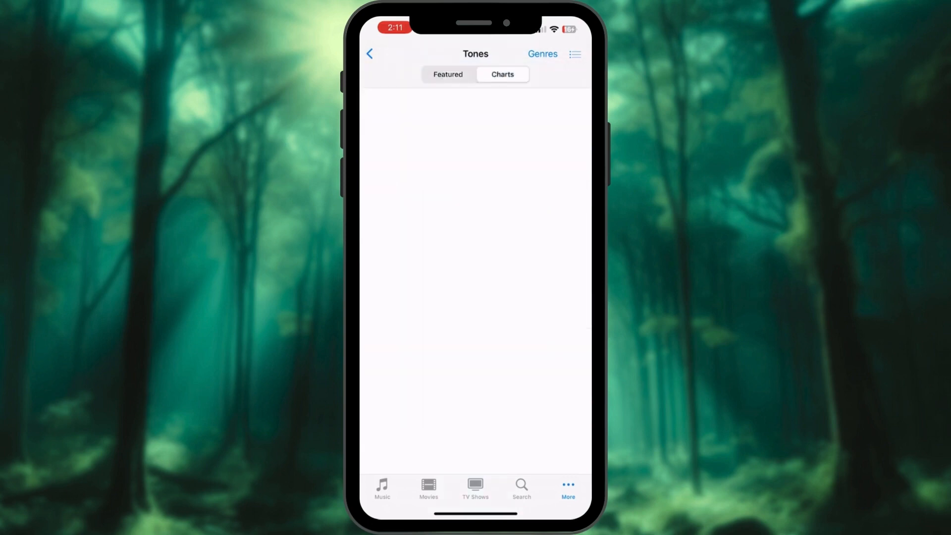
{"action": "left_click", "coordinate": [502, 74]}
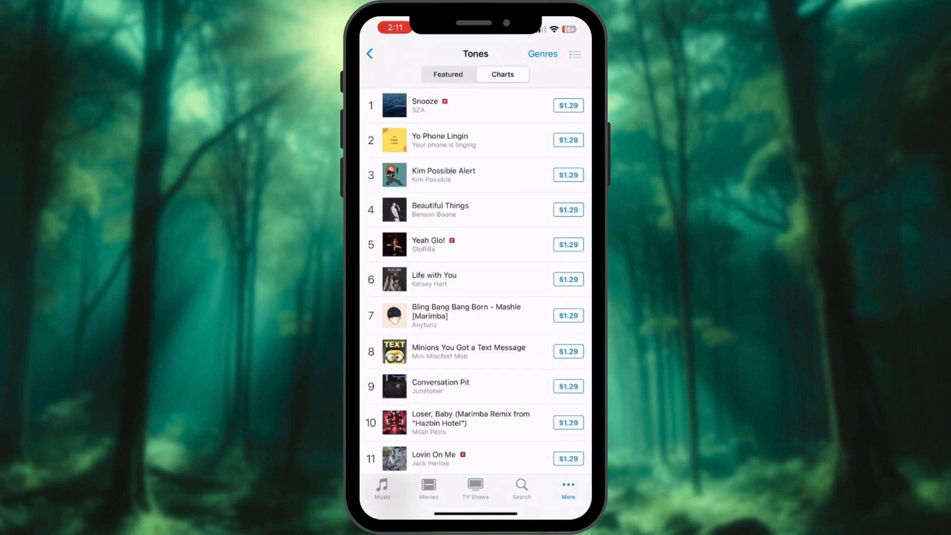
{"action": "scroll", "scroll_direction": "down", "scroll_amount": 3}
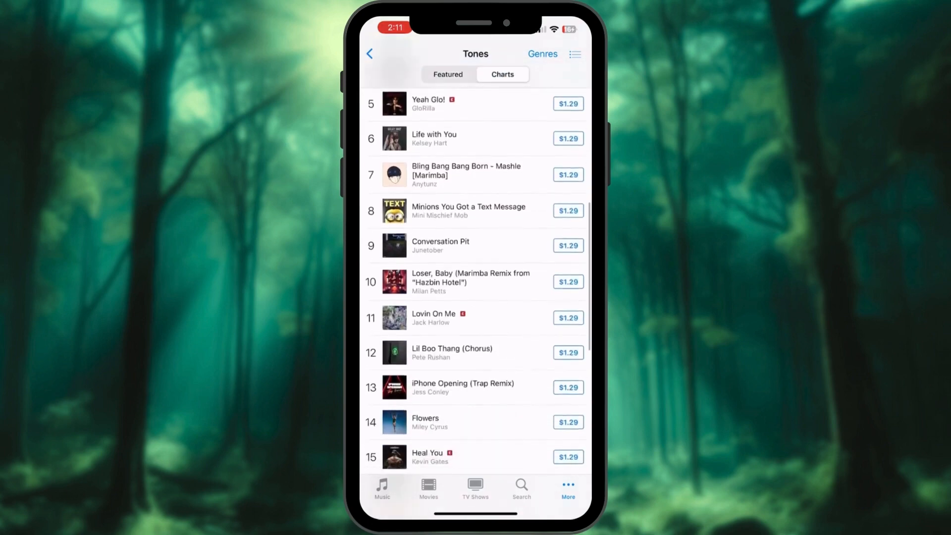
{"action": "scroll", "scroll_direction": "down", "scroll_amount": 3}
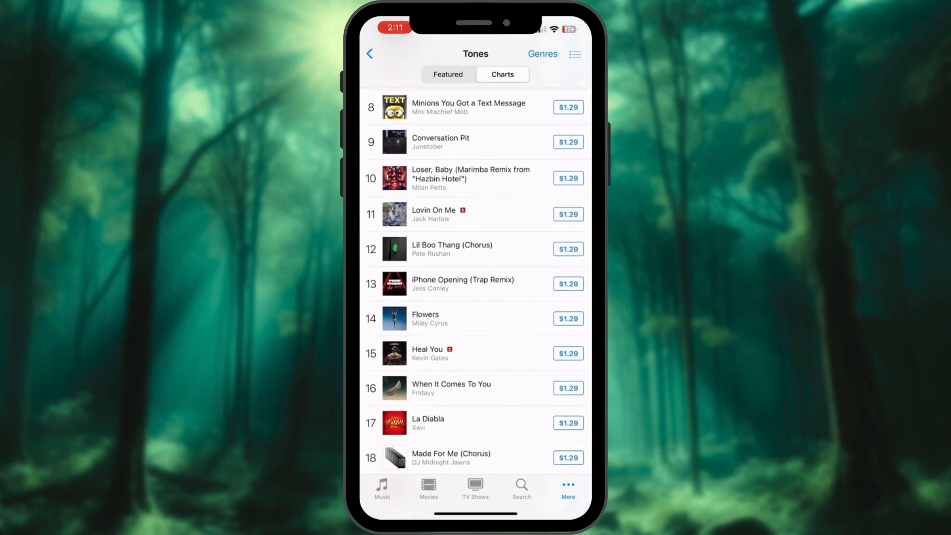
Step: Preview and buy 'iPhone Opening (Trap Remix)' for $1.29, setting it as the default ringtone
{"action": "left_click", "coordinate": [461, 279]}
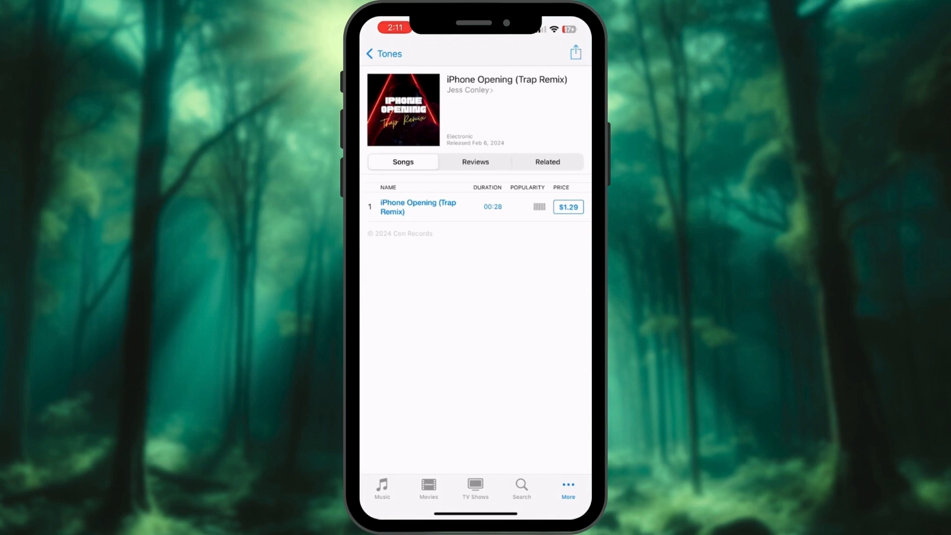
{"action": "left_click", "coordinate": [370, 207]}
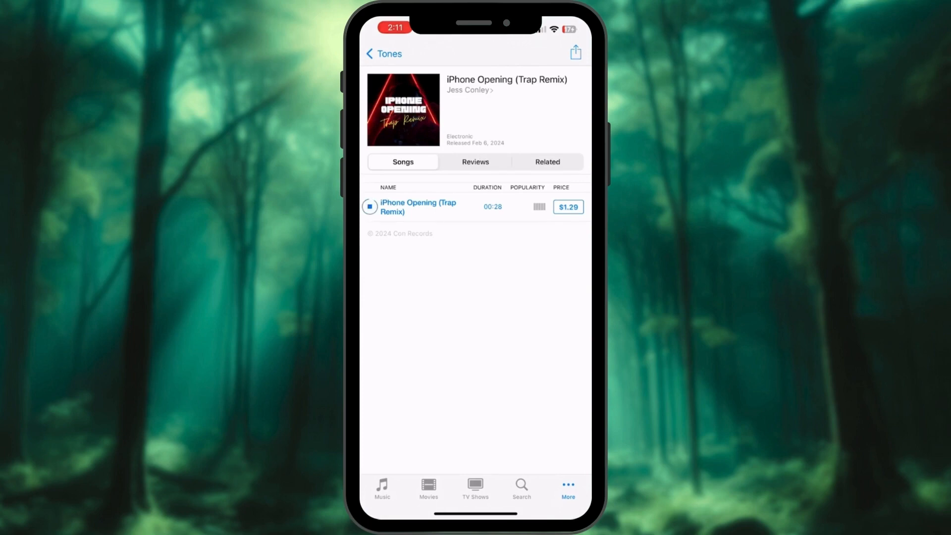
{"action": "left_click", "coordinate": [369, 206]}
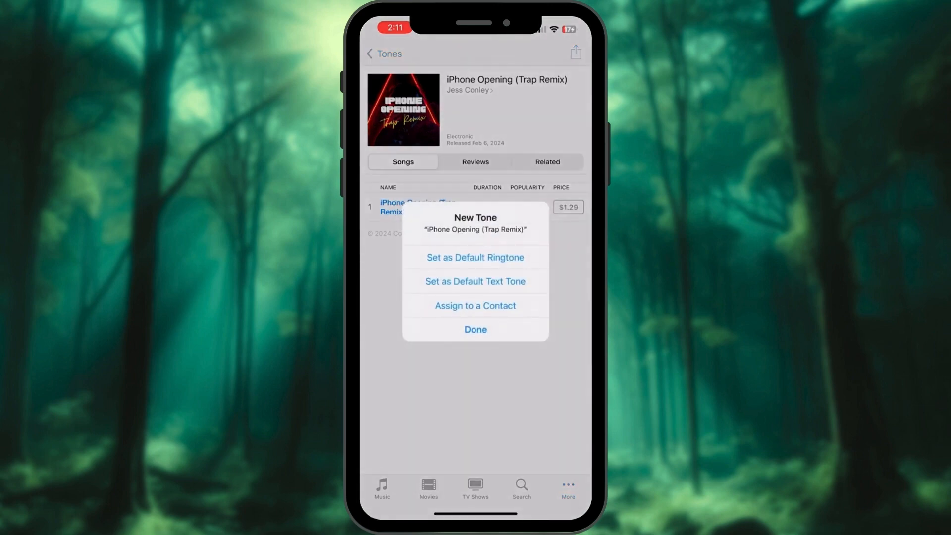
{"action": "left_click", "coordinate": [475, 329]}
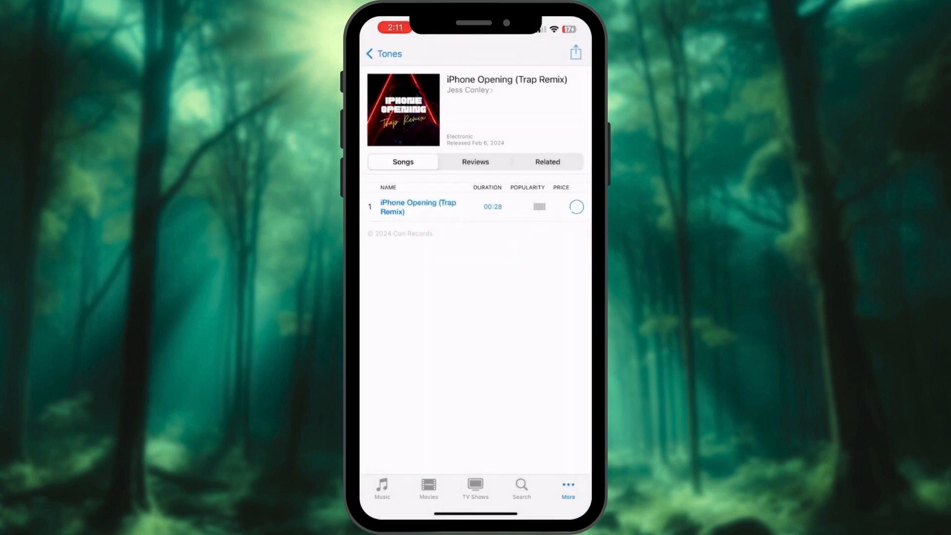
{"action": "left_click", "coordinate": [574, 207]}
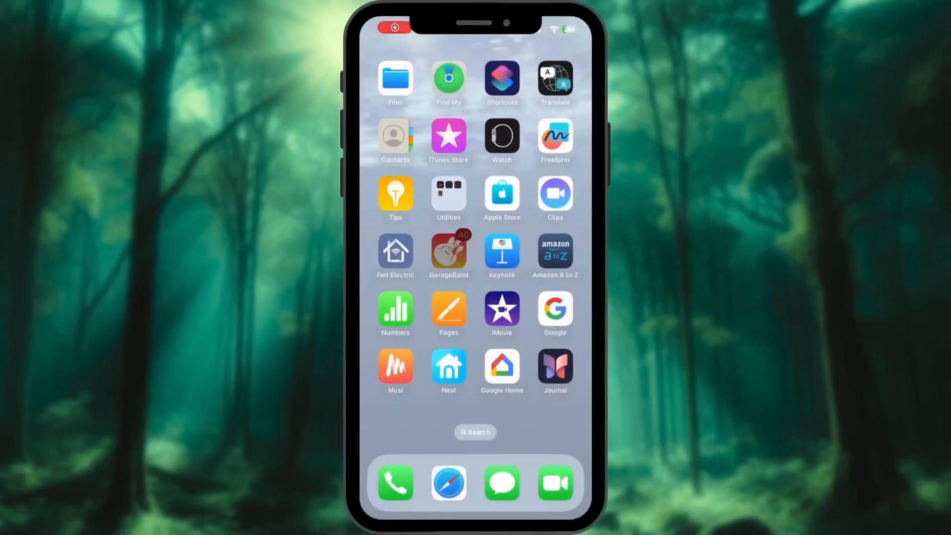
Step: Launch GarageBand and dismiss the Audio Recording Disabled microphone warning
{"action": "left_click", "coordinate": [449, 254]}
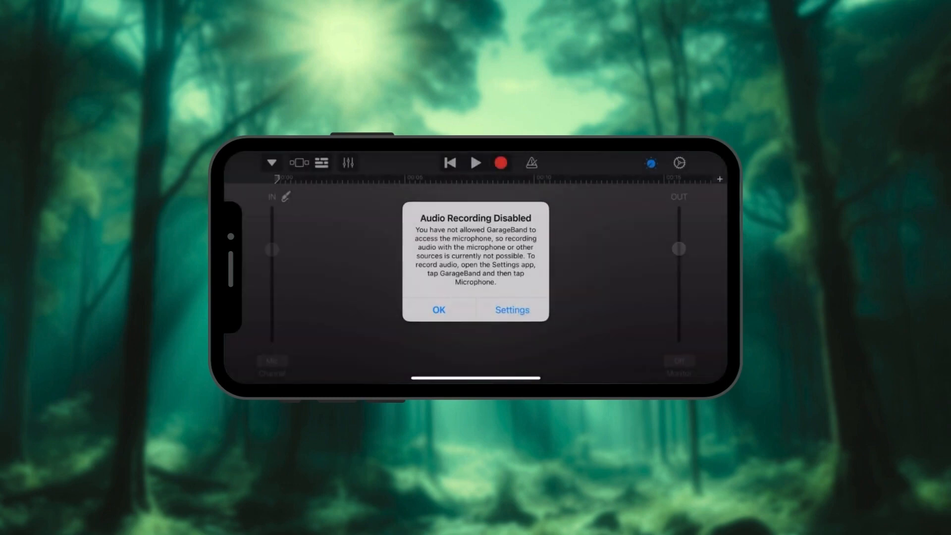
{"action": "left_click", "coordinate": [438, 309]}
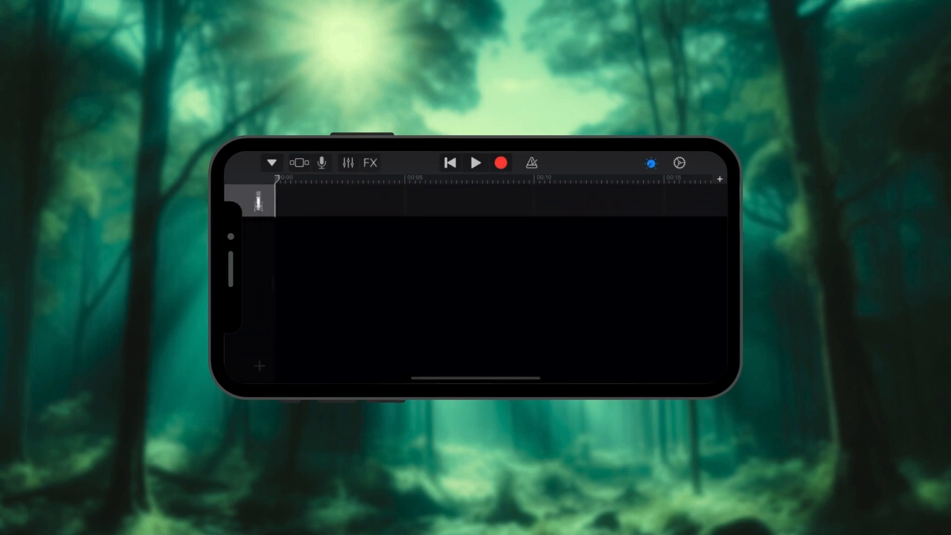
Step: Import the 'music' audio file from the Files app via the Loop Browser
{"action": "left_click", "coordinate": [650, 162]}
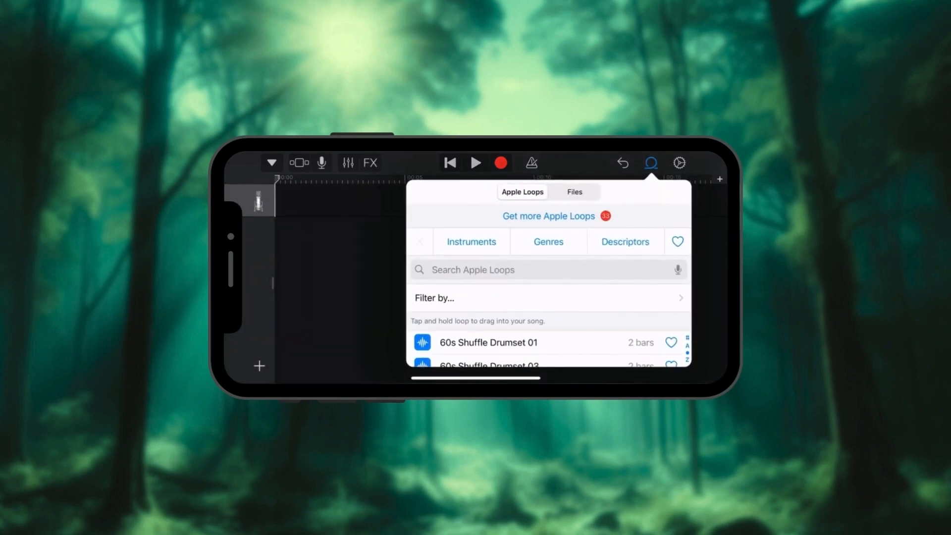
{"action": "left_click", "coordinate": [573, 192]}
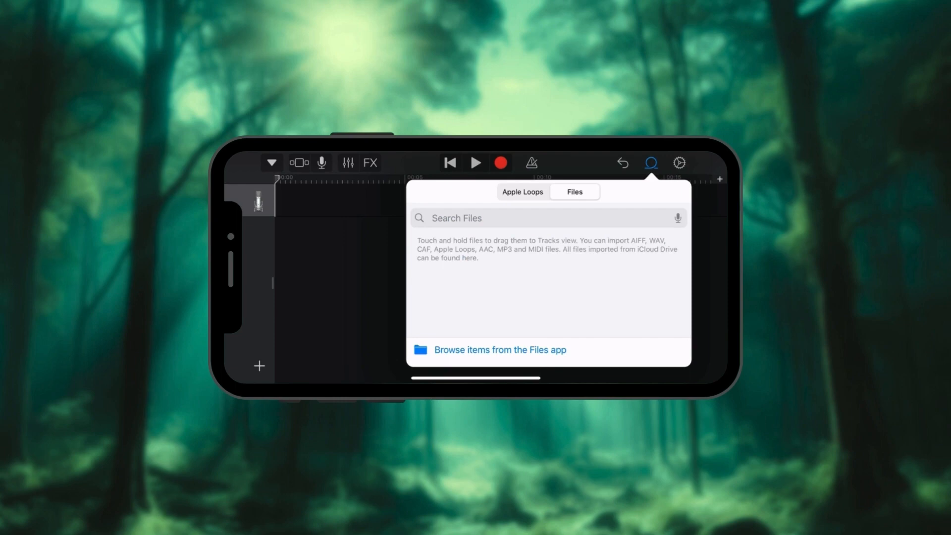
{"action": "left_click", "coordinate": [499, 349]}
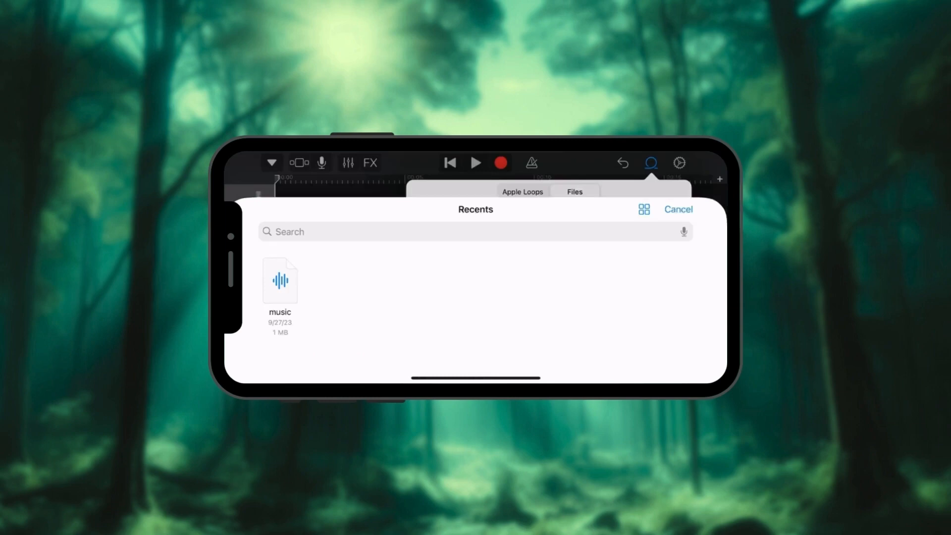
{"action": "left_click", "coordinate": [574, 191]}
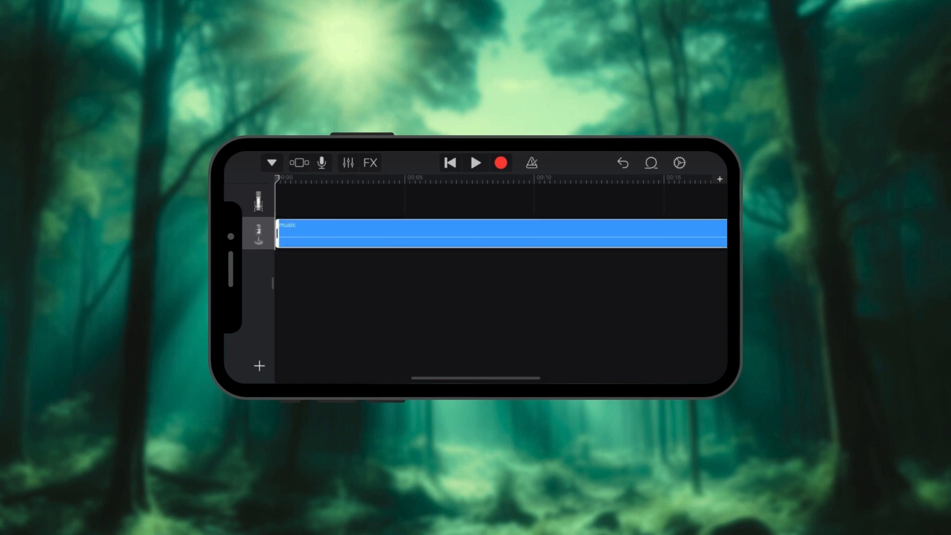
Step: Split the 'music' region at the playhead and delete the unwanted piece
{"action": "left_click", "coordinate": [476, 163]}
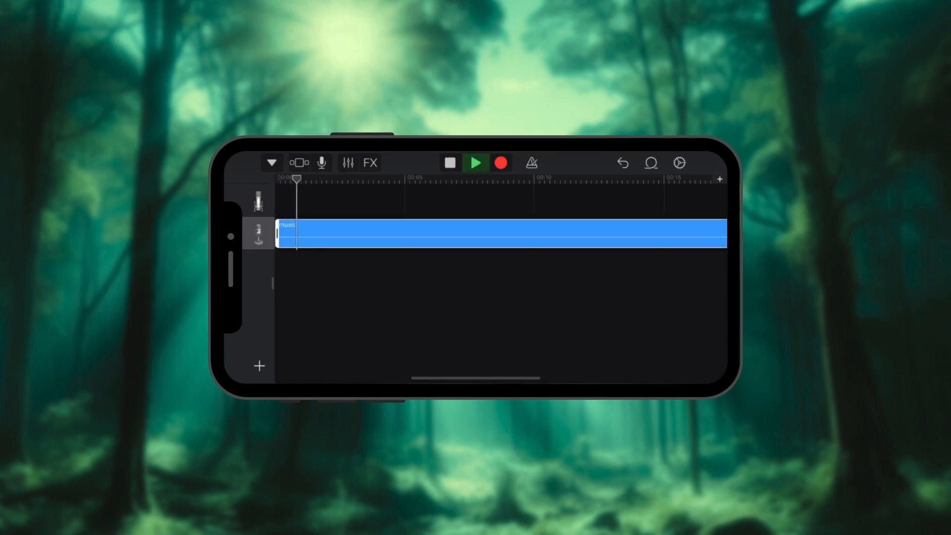
{"action": "left_click", "coordinate": [450, 162]}
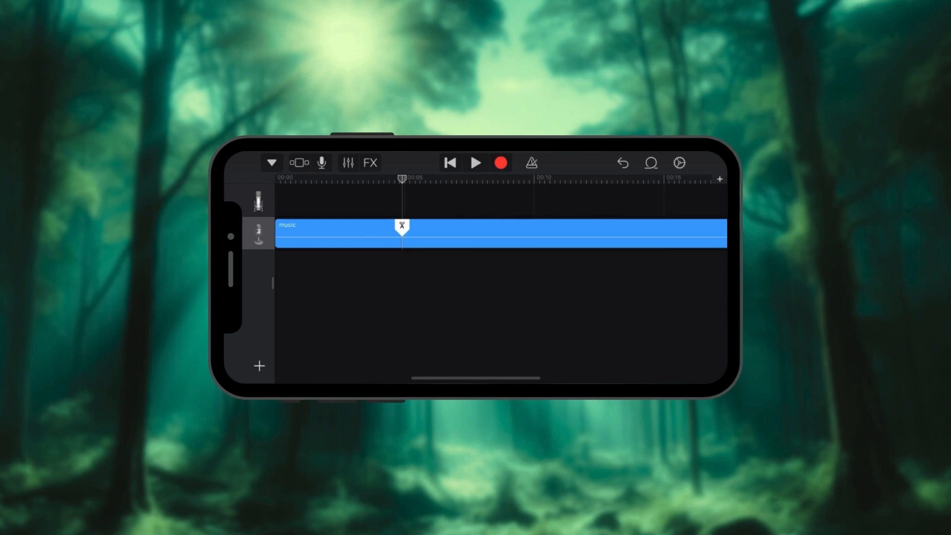
{"action": "left_click", "coordinate": [402, 227]}
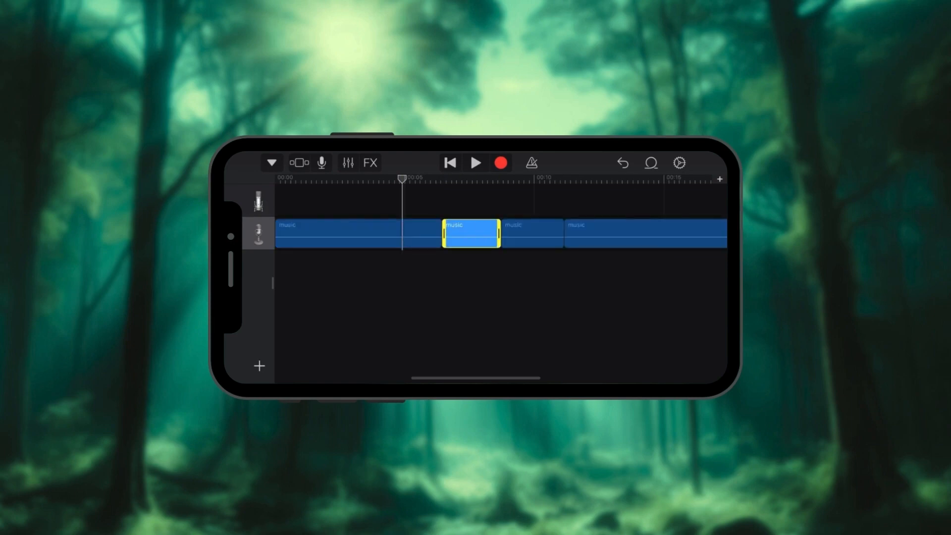
{"action": "left_click", "coordinate": [470, 233]}
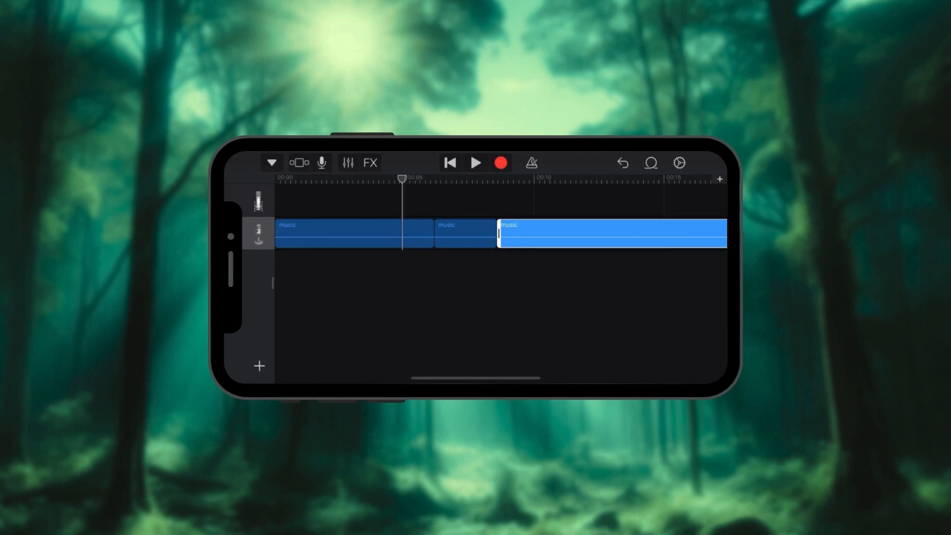
Step: Export 'My Song 2' from My Songs as a ringtone and show the Use sound as options
{"action": "left_click", "coordinate": [271, 163]}
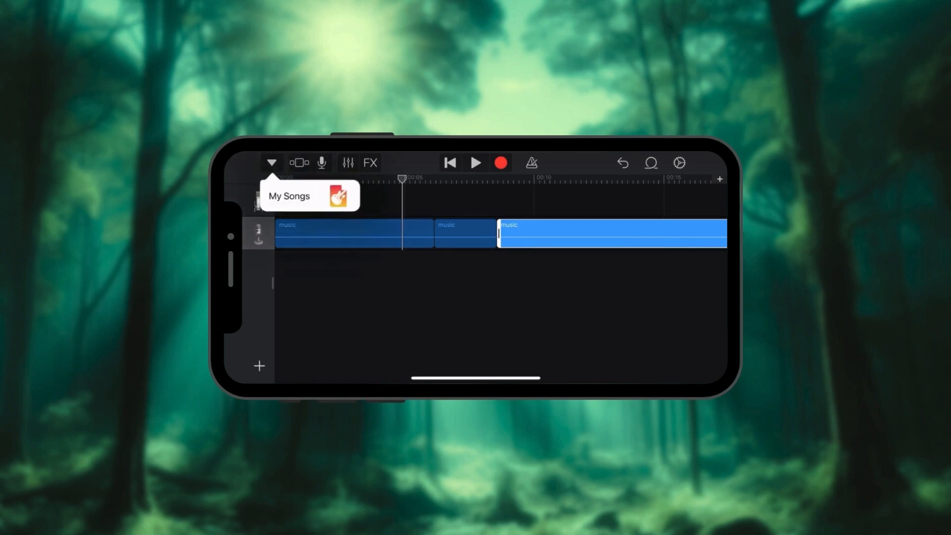
{"action": "left_click", "coordinate": [289, 195]}
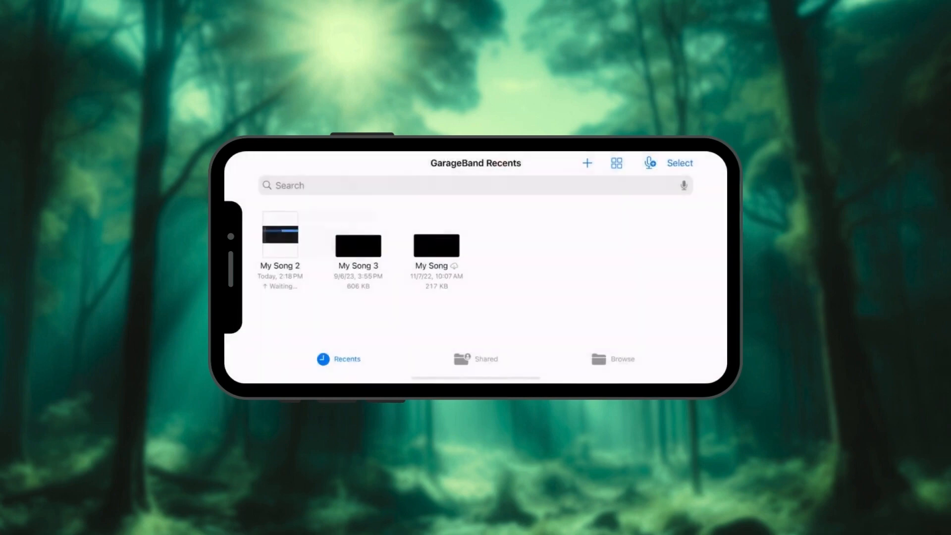
{"action": "right_click", "coordinate": [280, 237]}
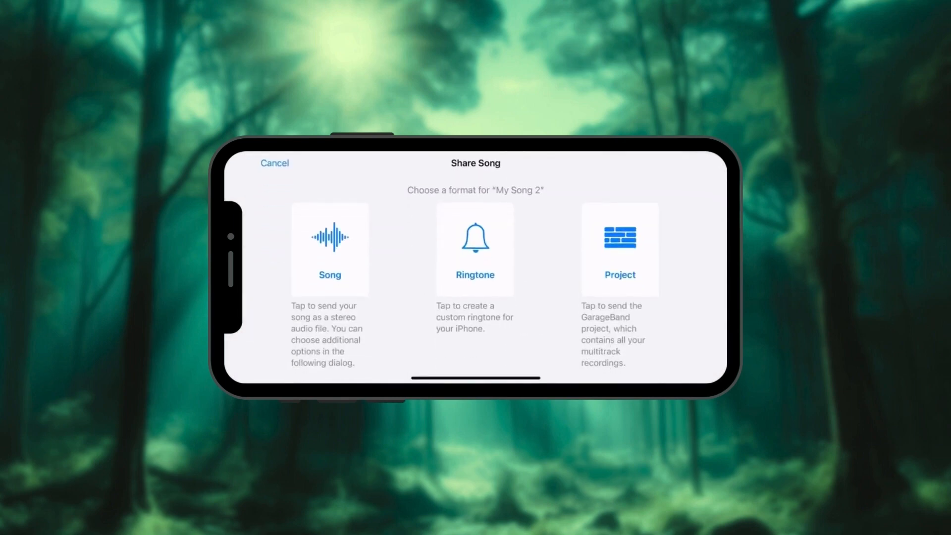
{"action": "left_click", "coordinate": [474, 248]}
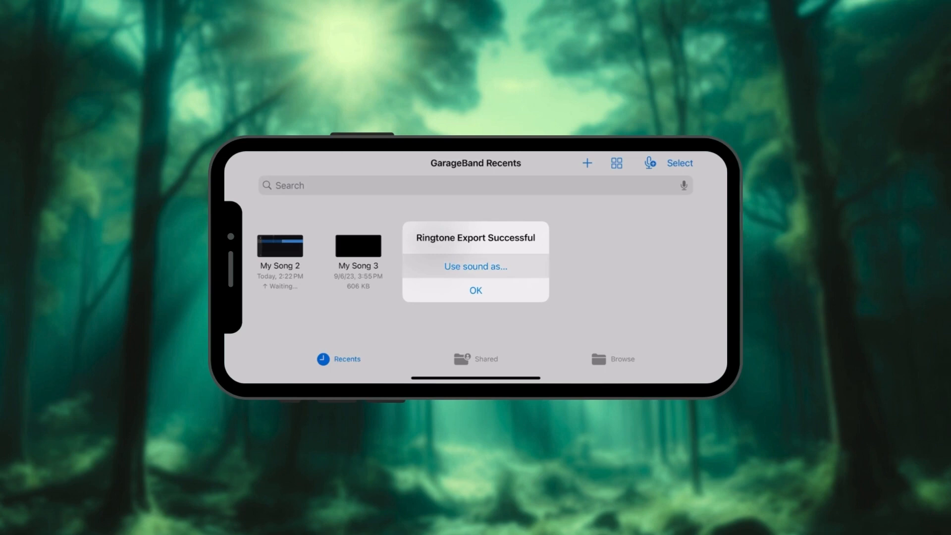
{"action": "left_click", "coordinate": [476, 265]}
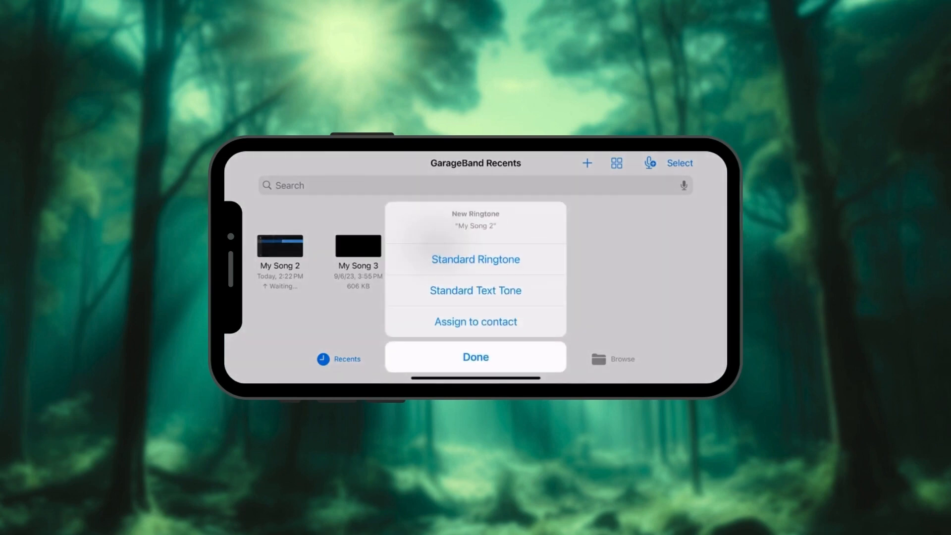